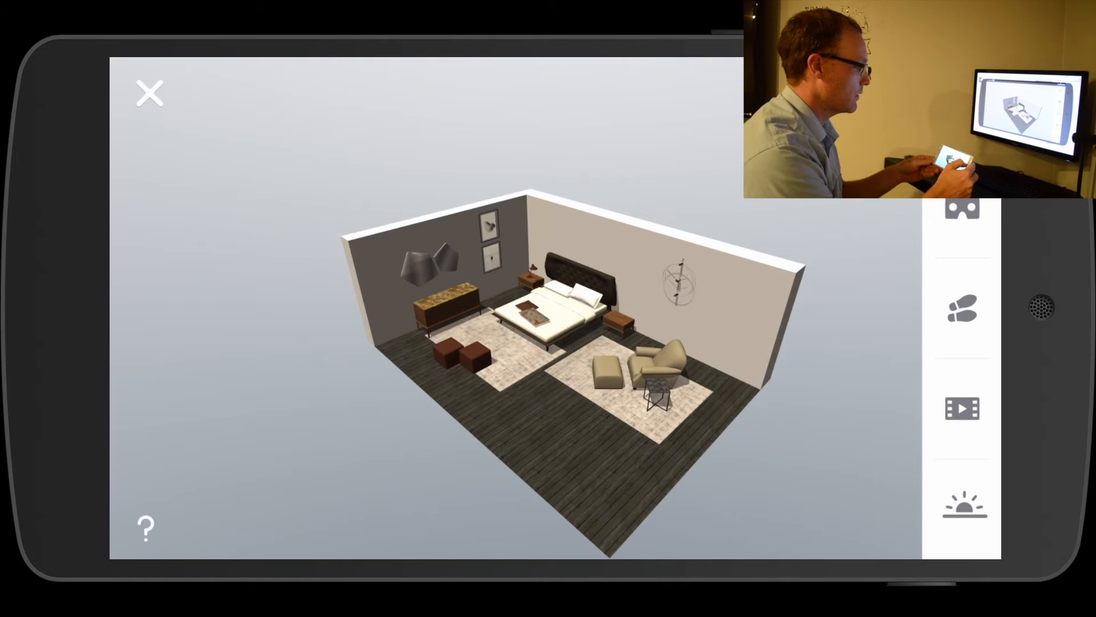
Switch the furnished bedroom view into side-by-side Cardboard stereo mode with the navigation overlay.
left_click(961, 219)
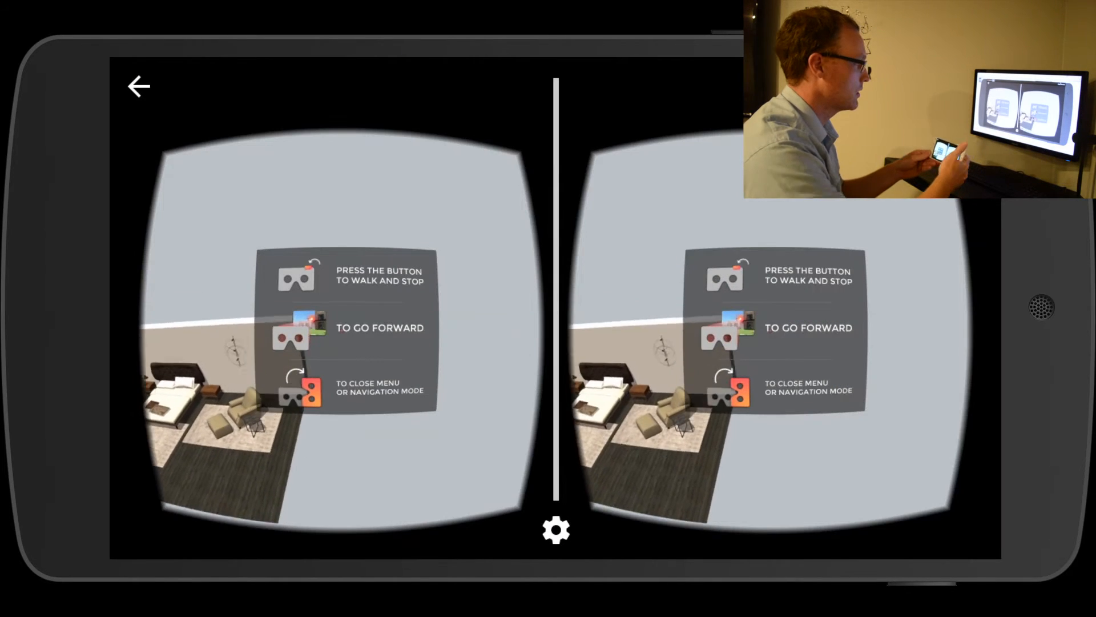